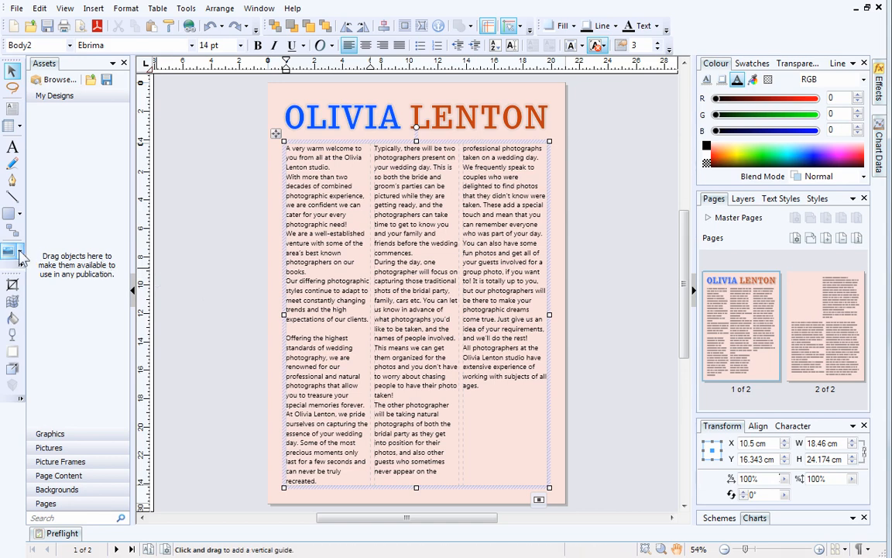
# Step: Import the wedding-couple JPG into the page 1 story, agreeing to shrink it to fit the frame
pyautogui.click(12, 251)
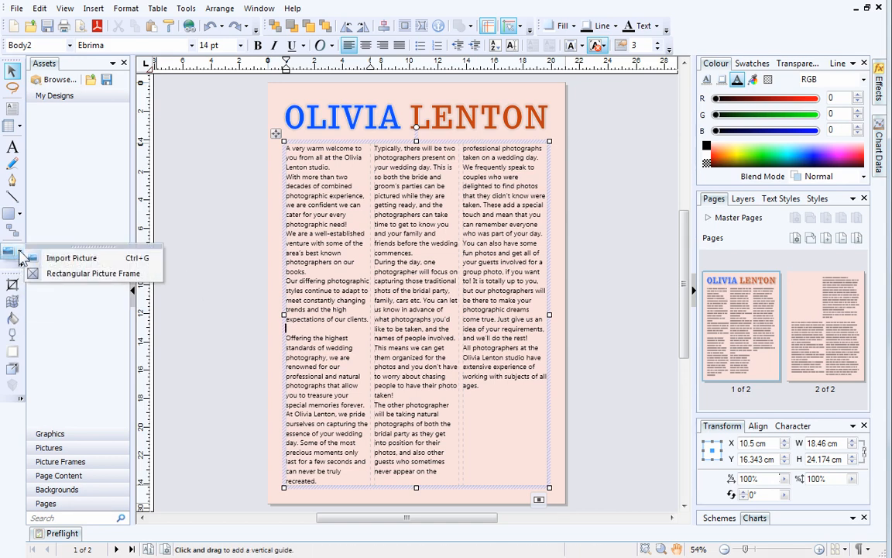
pyautogui.moveTo(71, 257)
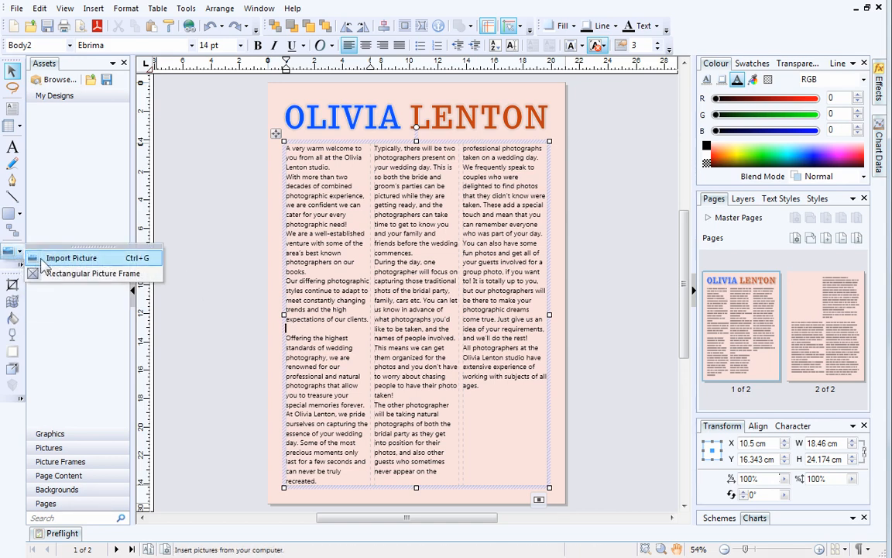
pyautogui.click(71, 257)
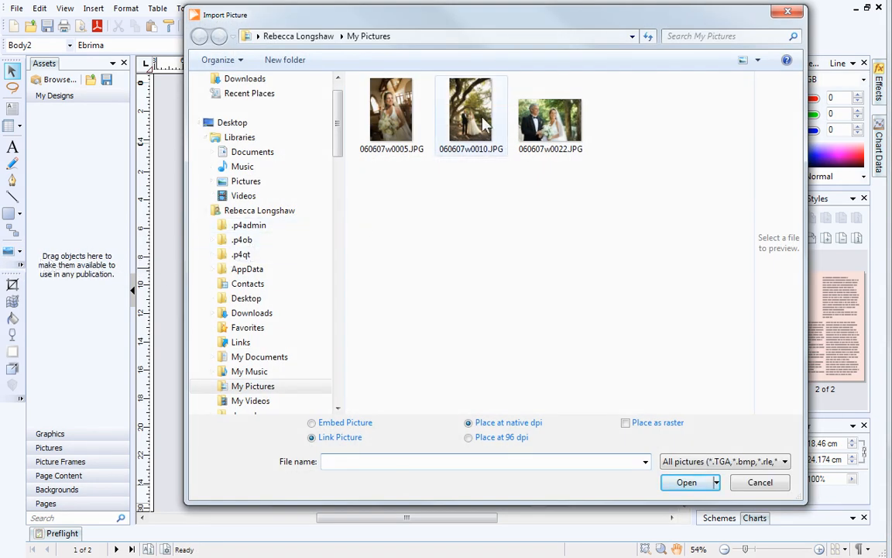
pyautogui.click(470, 111)
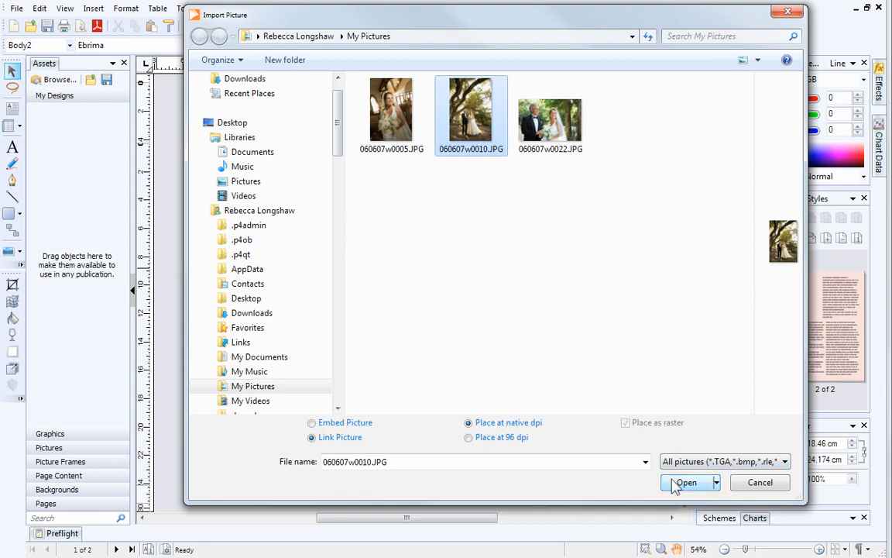
pyautogui.click(684, 482)
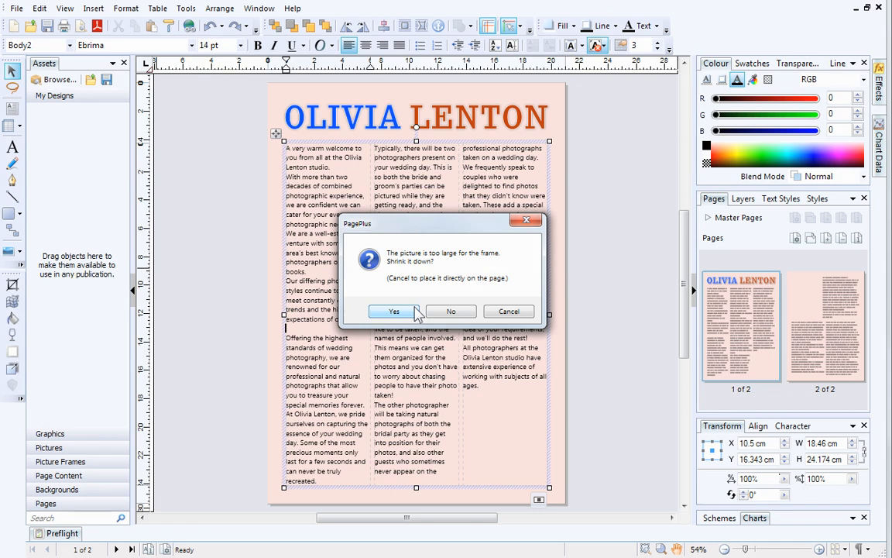
pyautogui.click(394, 309)
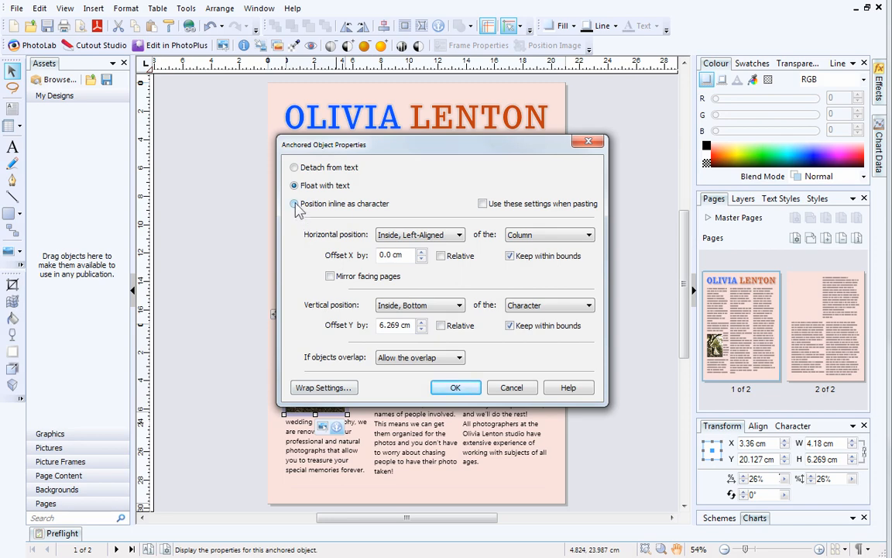
# Step: Anchor the couple photo inline as a character and enlarge it to the column width
pyautogui.click(295, 203)
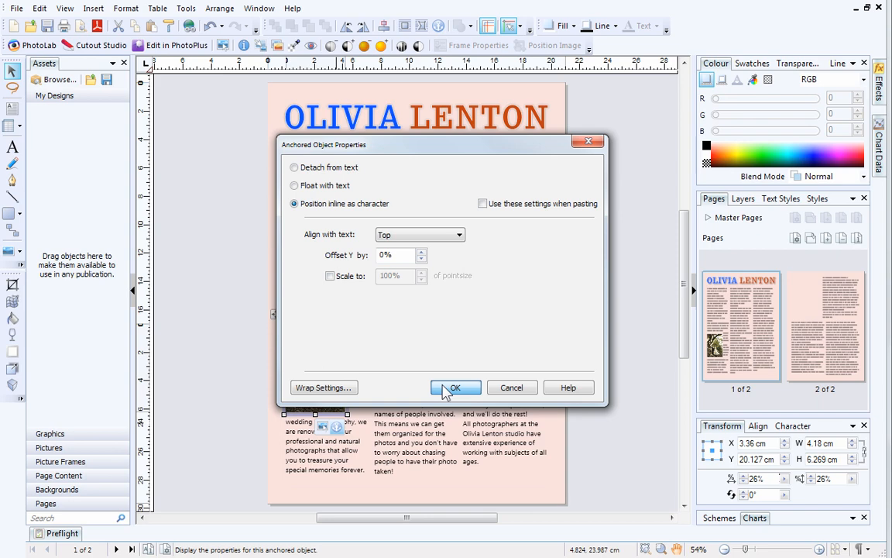
pyautogui.click(455, 387)
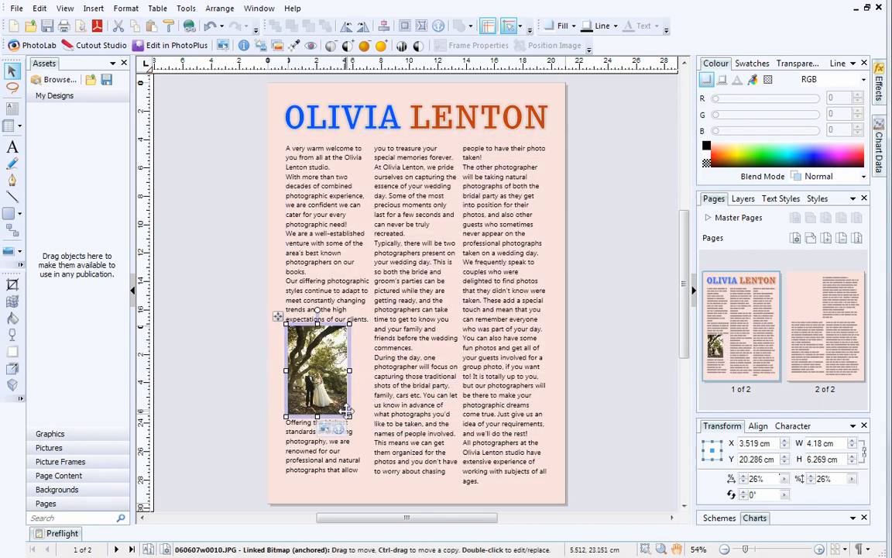
pyautogui.moveTo(349, 417); pyautogui.dragTo(364, 441)
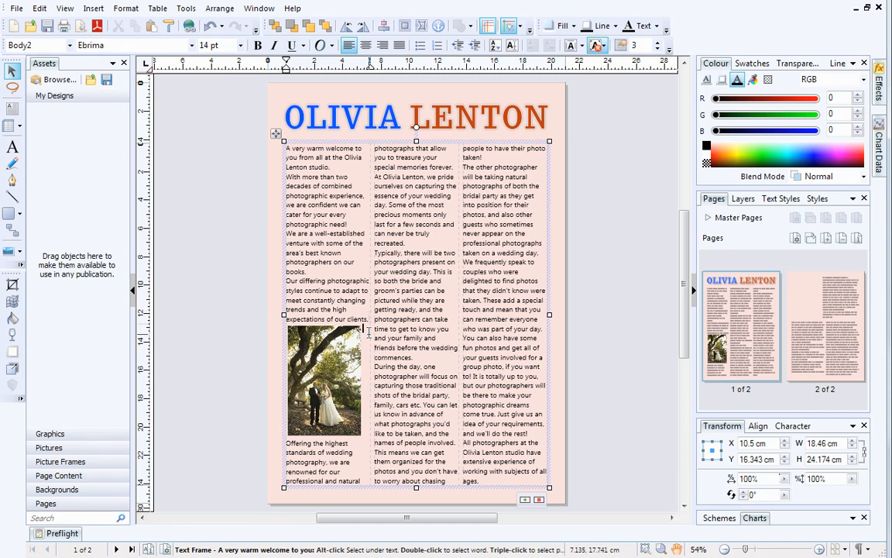
pyautogui.moveTo(366, 45)
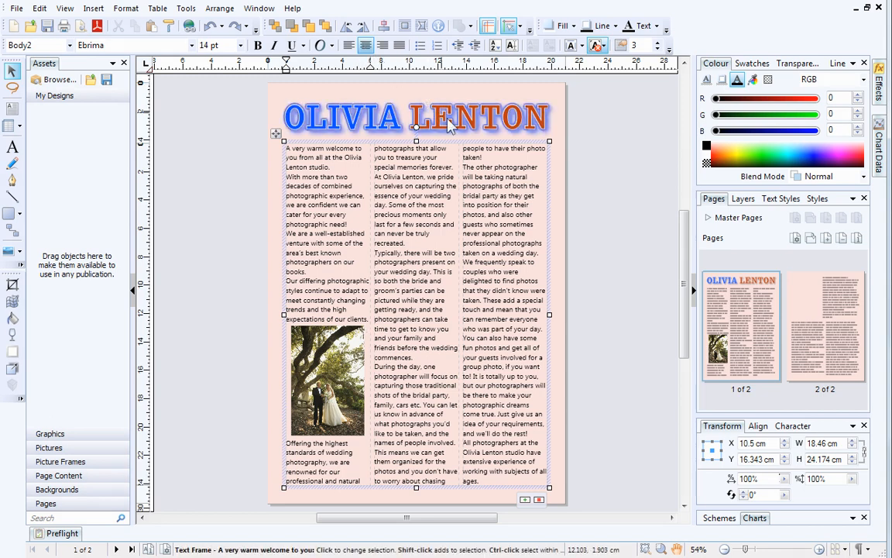
# Step: Go to page 2 and import the bride JPG, placing it in the empty top-left beside the opening paragraph
pyautogui.click(824, 325)
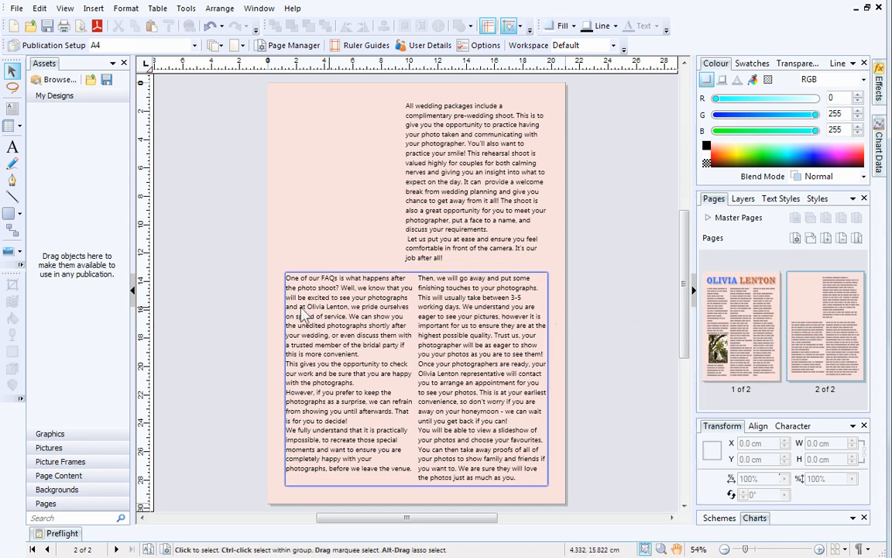
pyautogui.click(12, 251)
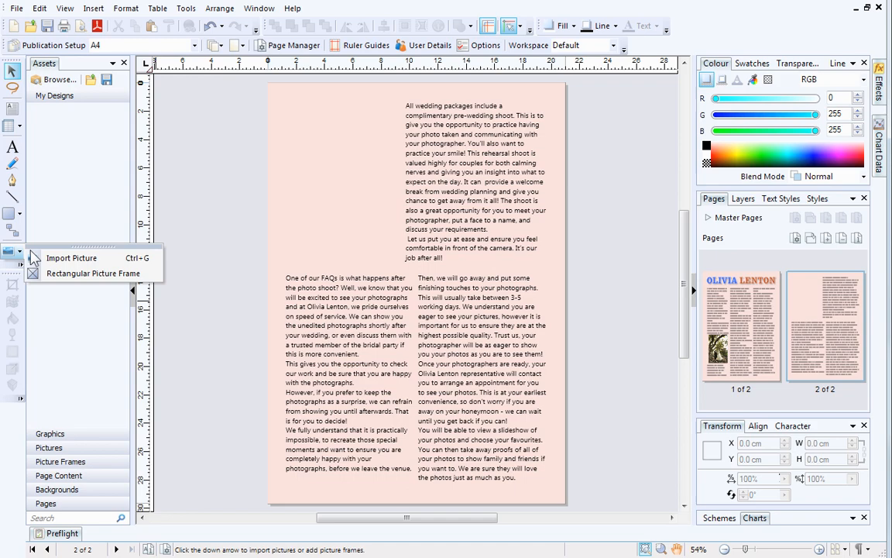
pyautogui.click(71, 257)
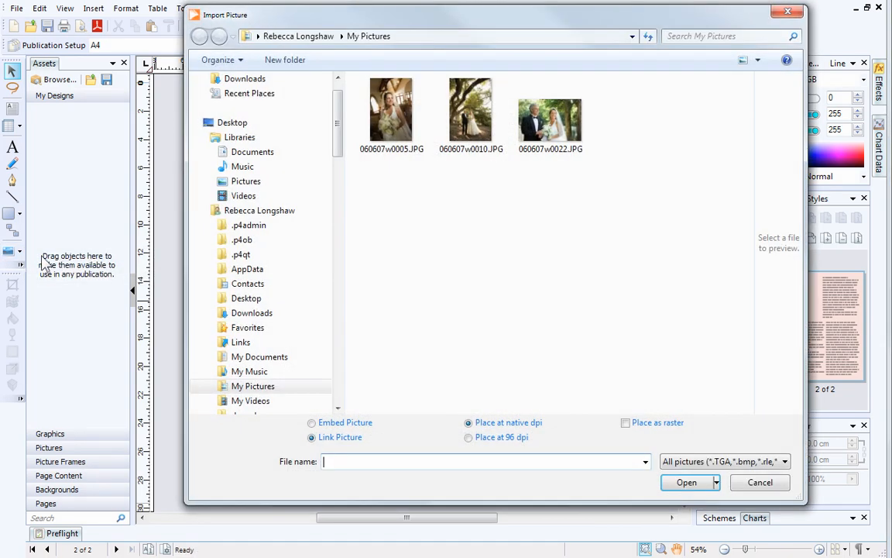
pyautogui.click(390, 110)
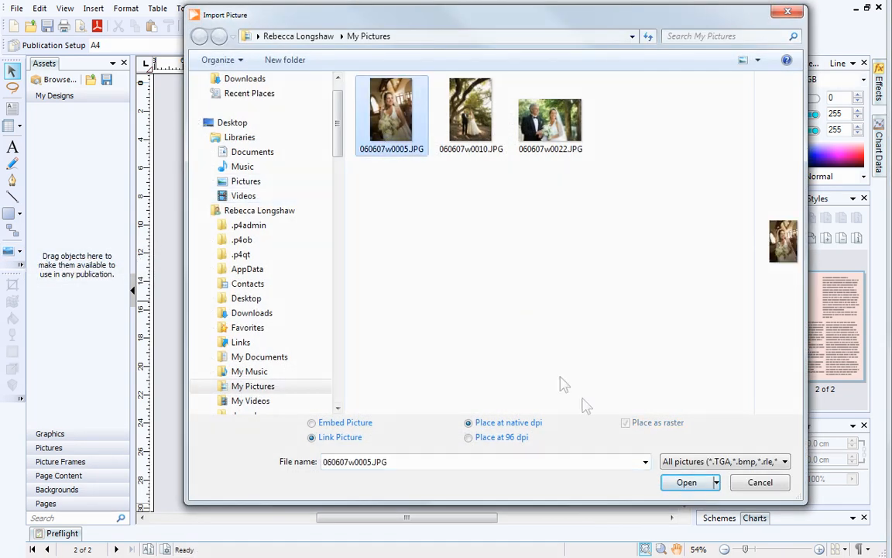
pyautogui.click(686, 482)
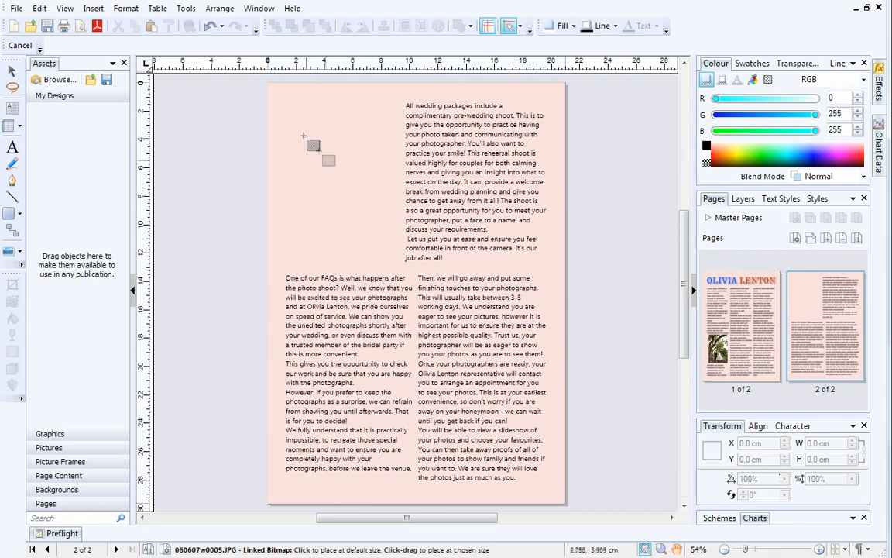
pyautogui.moveTo(303, 136); pyautogui.dragTo(381, 261)
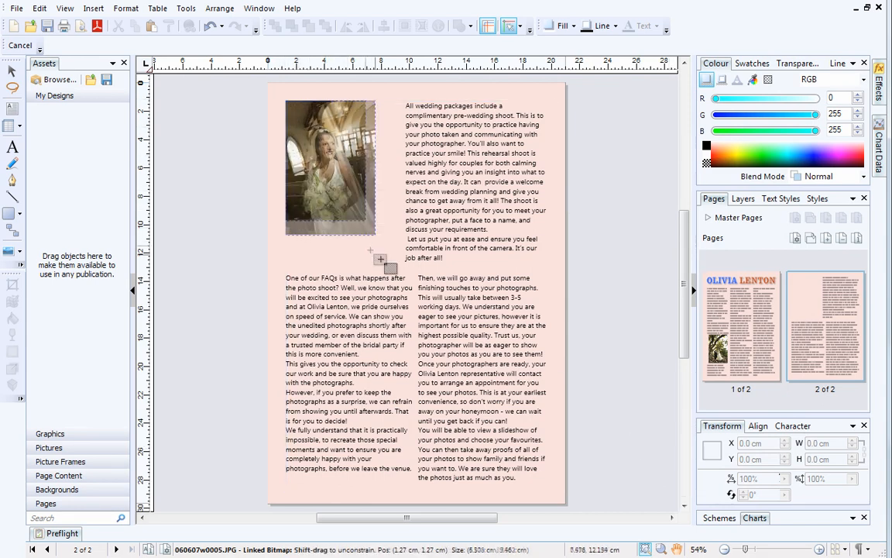
pyautogui.click(332, 168)
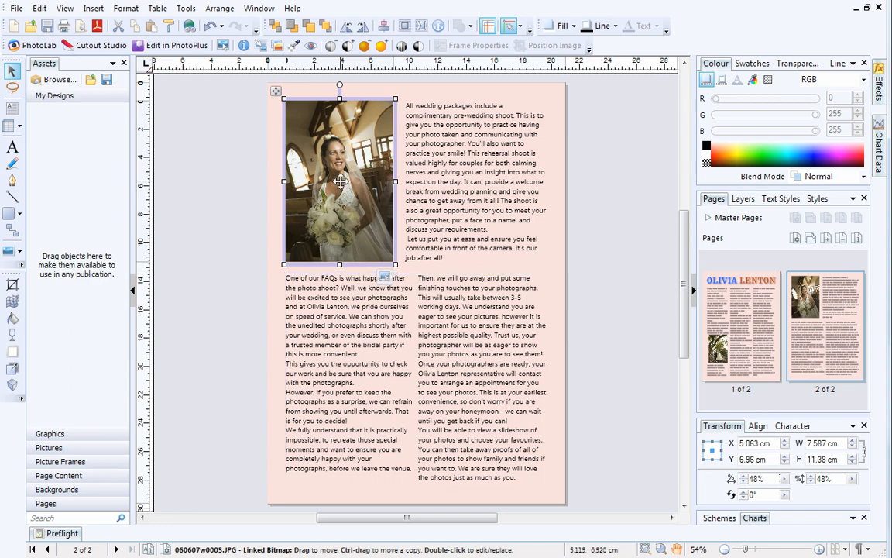
pyautogui.moveTo(220, 7)
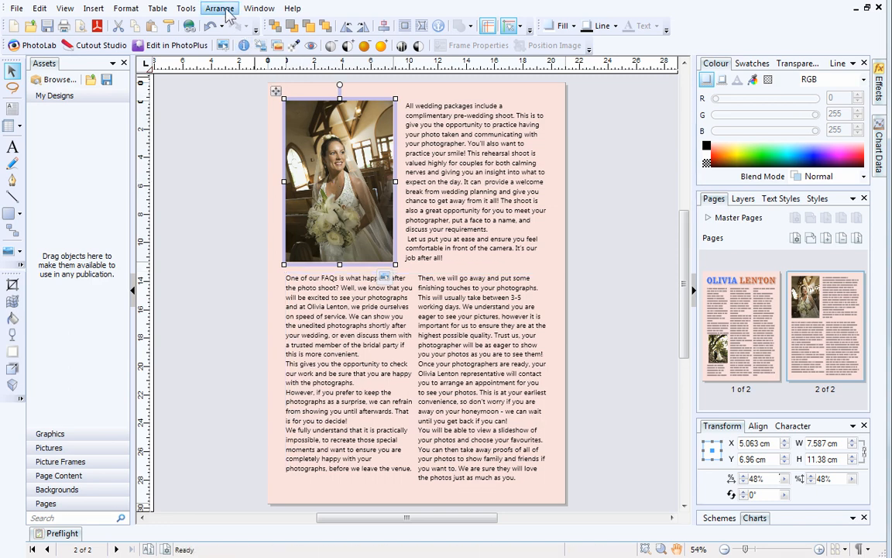
pyautogui.click(220, 8)
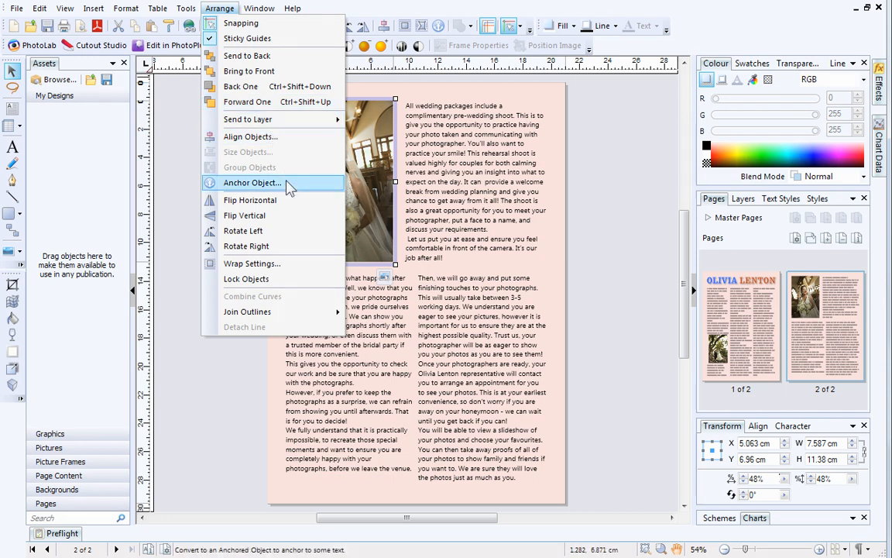
pyautogui.click(251, 183)
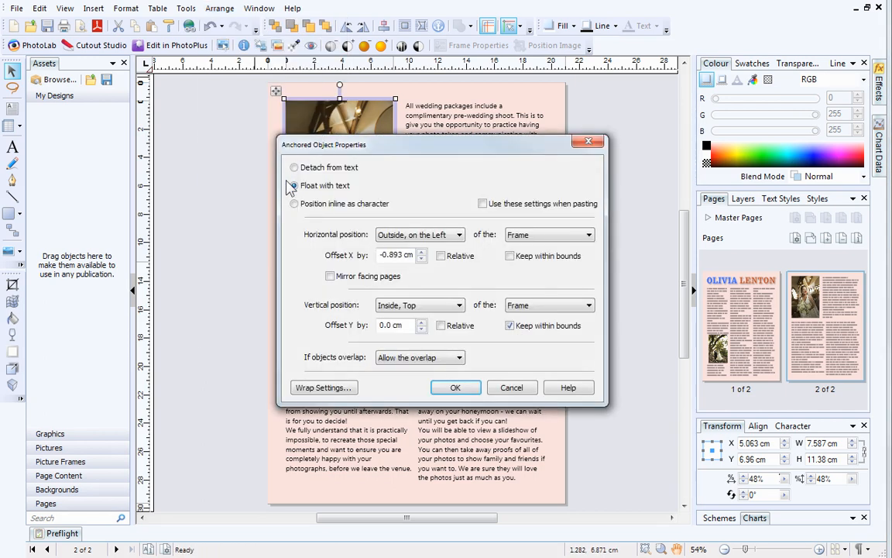
pyautogui.click(295, 186)
pyautogui.write('-1')
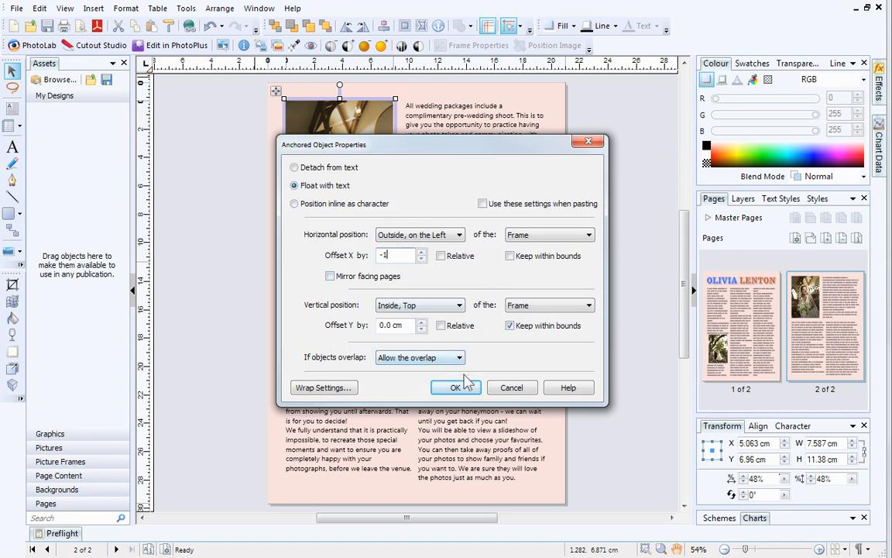
pyautogui.click(455, 387)
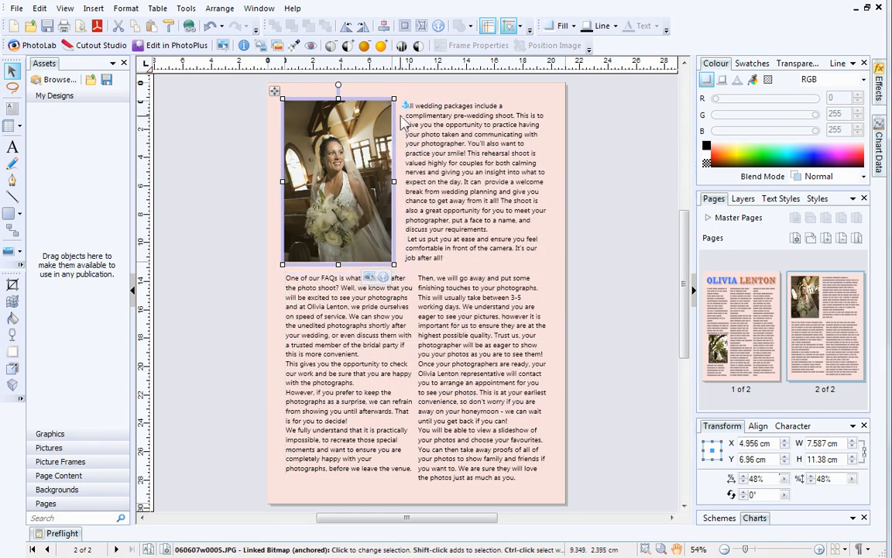
pyautogui.moveTo(406, 118)
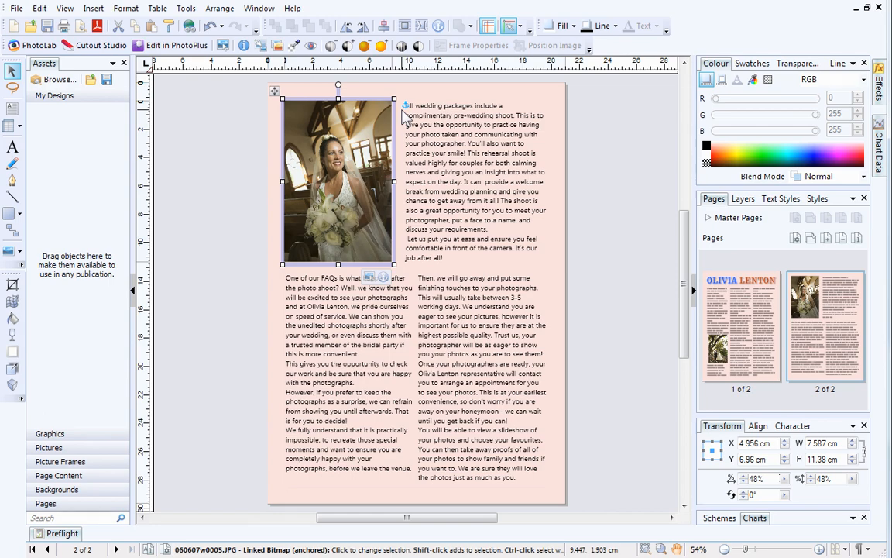
pyautogui.click(478, 185)
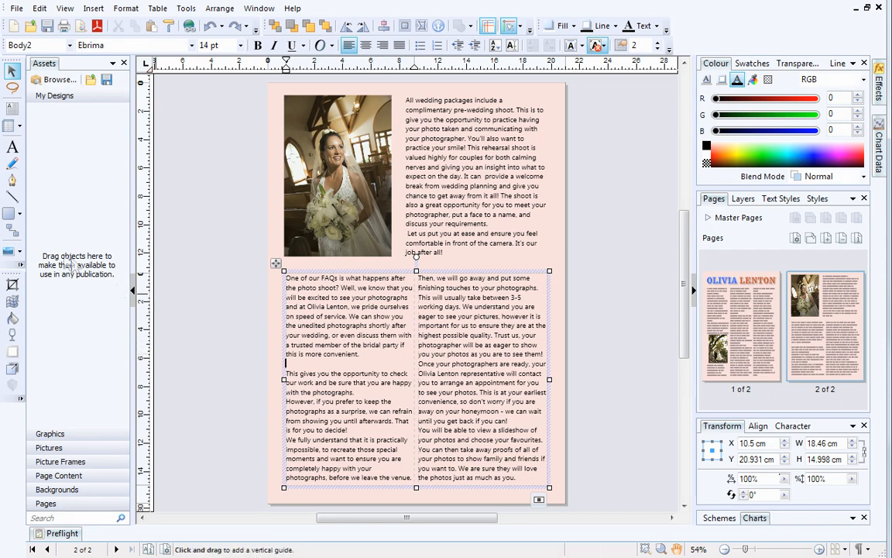
# Step: Import the couple photo into the lower story of page 2, shrinking it to fit the frame
pyautogui.click(12, 251)
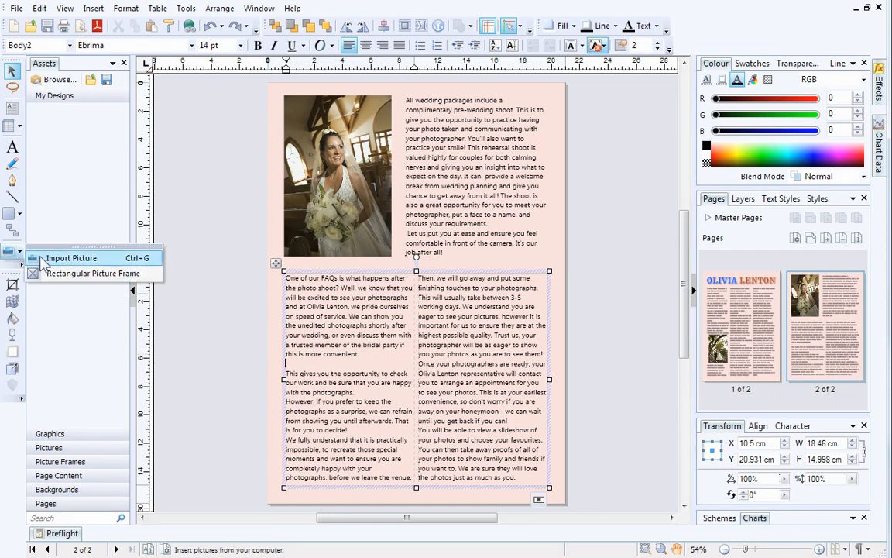
pyautogui.click(72, 257)
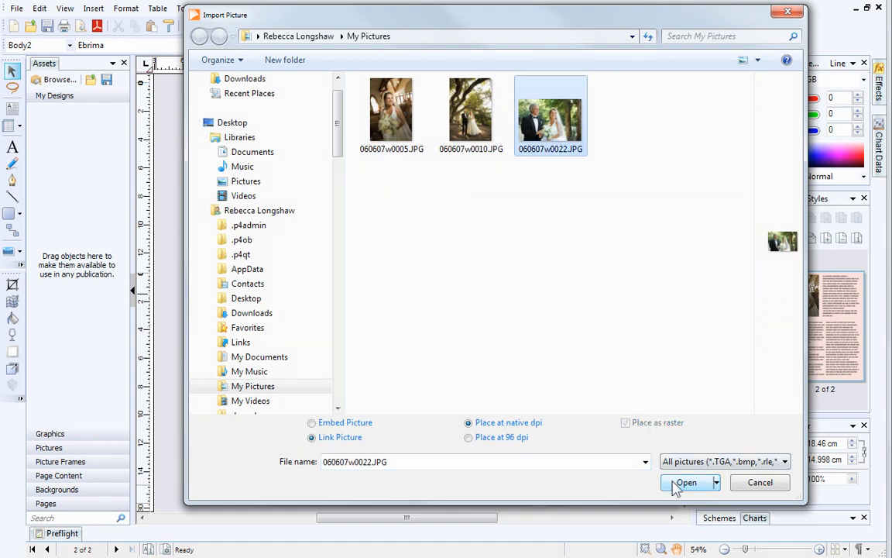
pyautogui.click(684, 482)
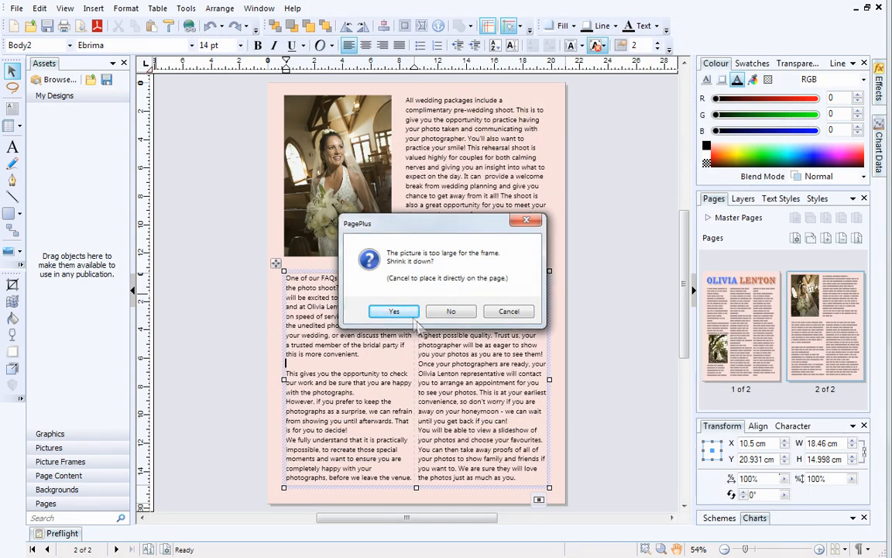
pyautogui.click(394, 310)
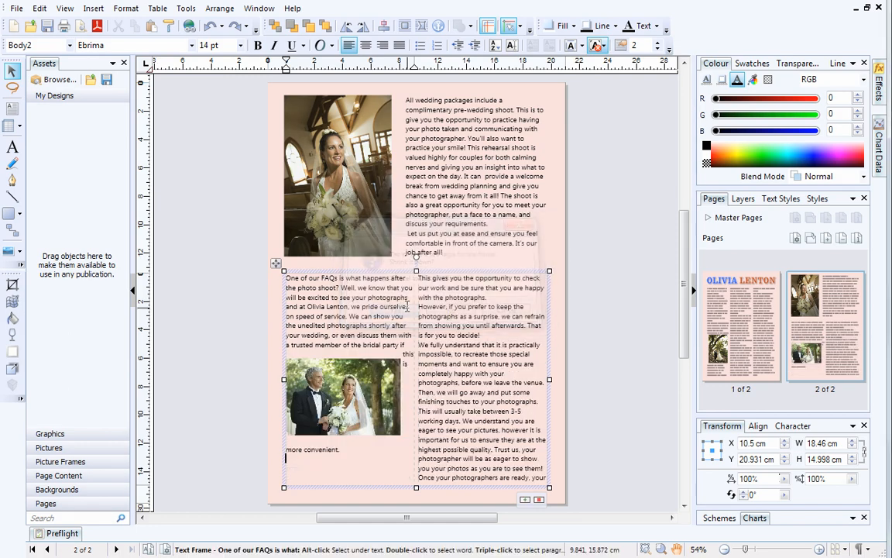
pyautogui.click(343, 395)
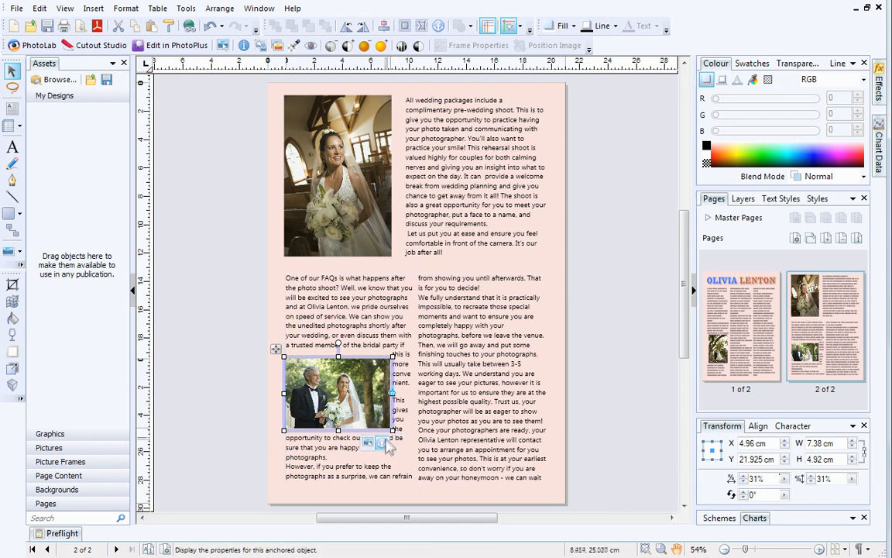
pyautogui.moveTo(387, 443)
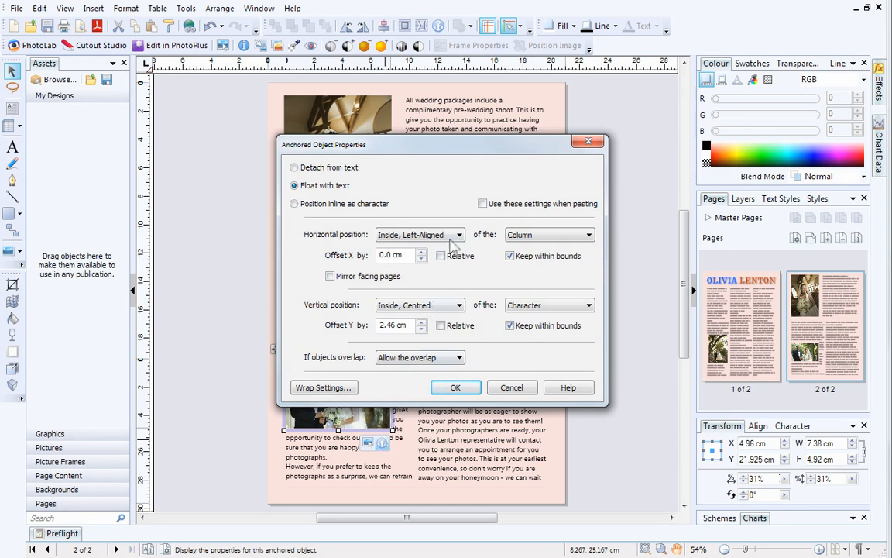
# Step: Float the photo with text, Inside Centred of Frame both horizontally and vertically
pyautogui.click(459, 234)
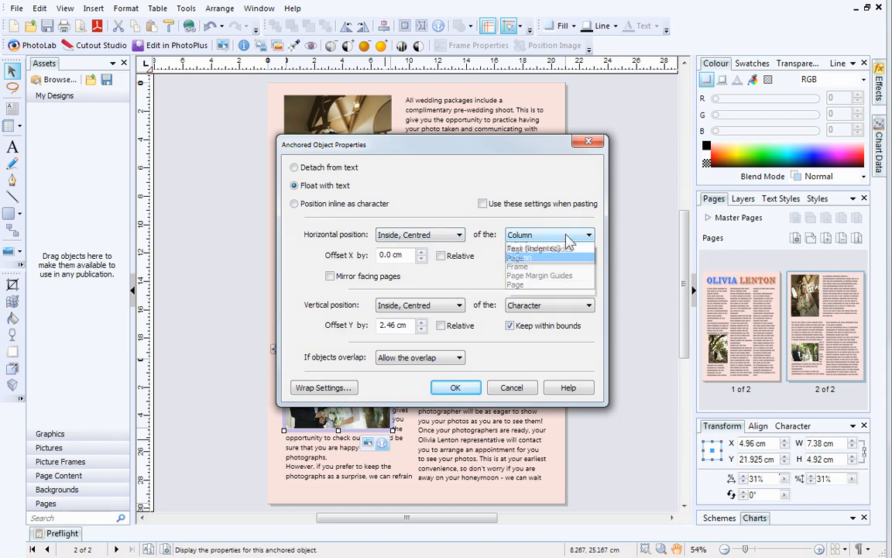
pyautogui.click(517, 267)
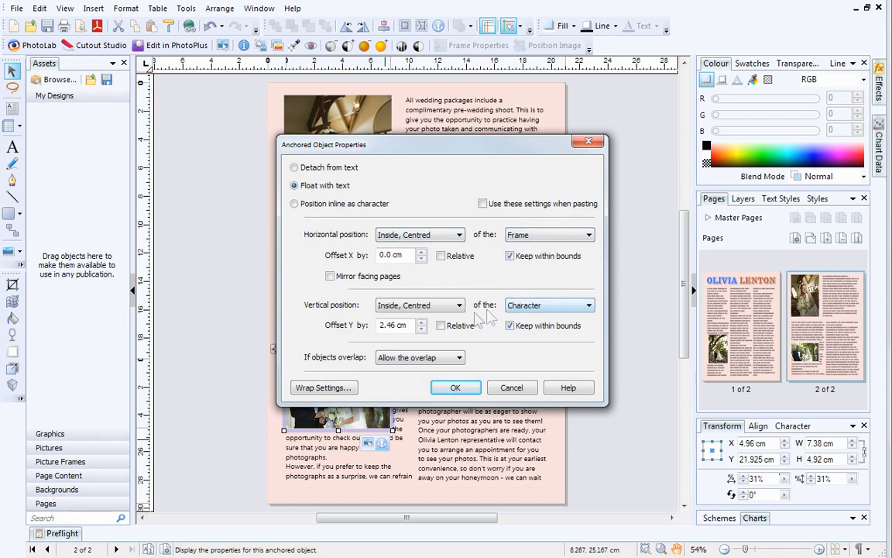
pyautogui.click(590, 304)
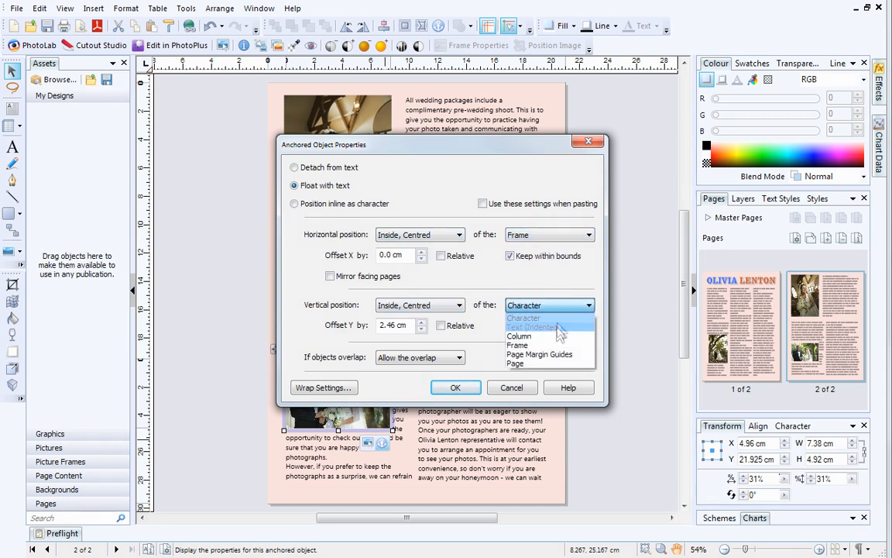
pyautogui.click(517, 344)
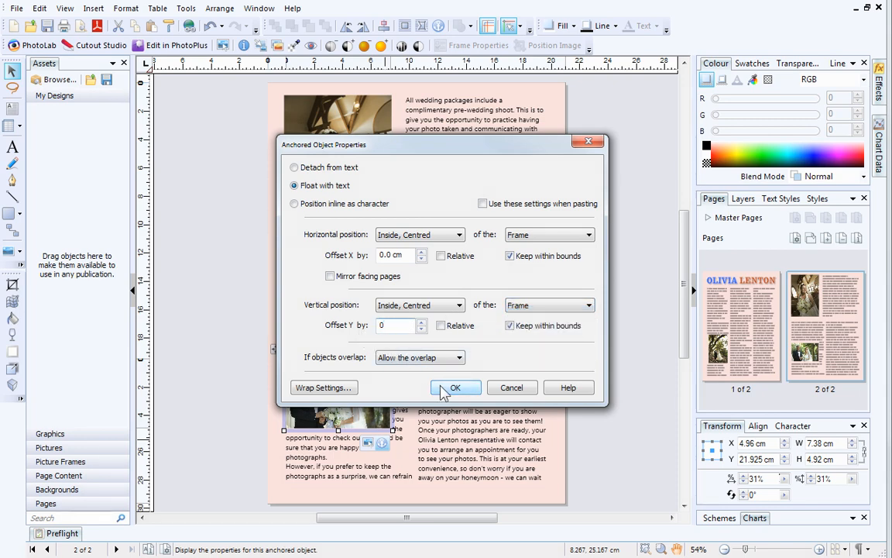
pyautogui.click(455, 387)
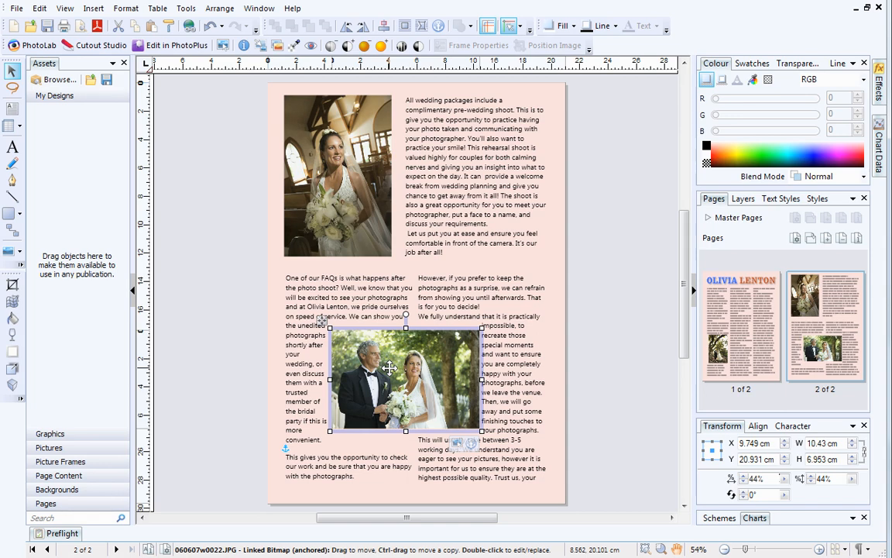
pyautogui.moveTo(461, 431)
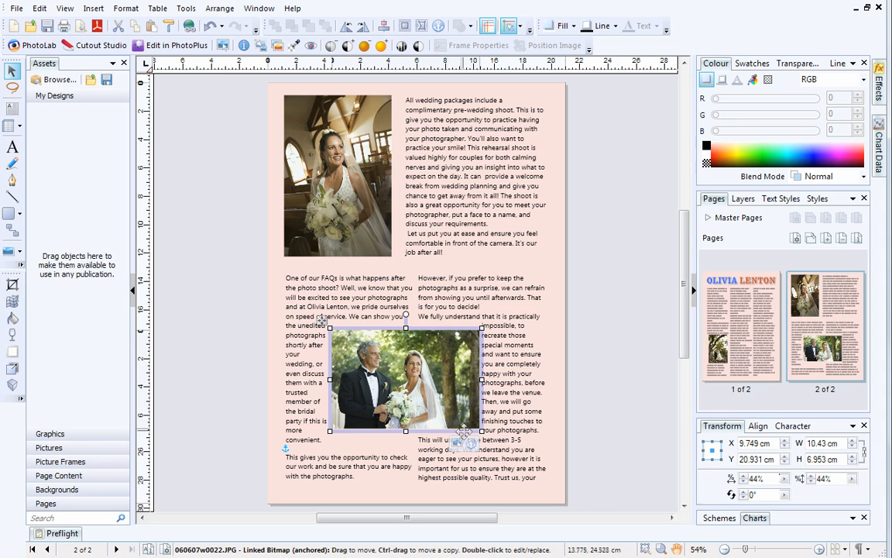
pyautogui.moveTo(471, 443)
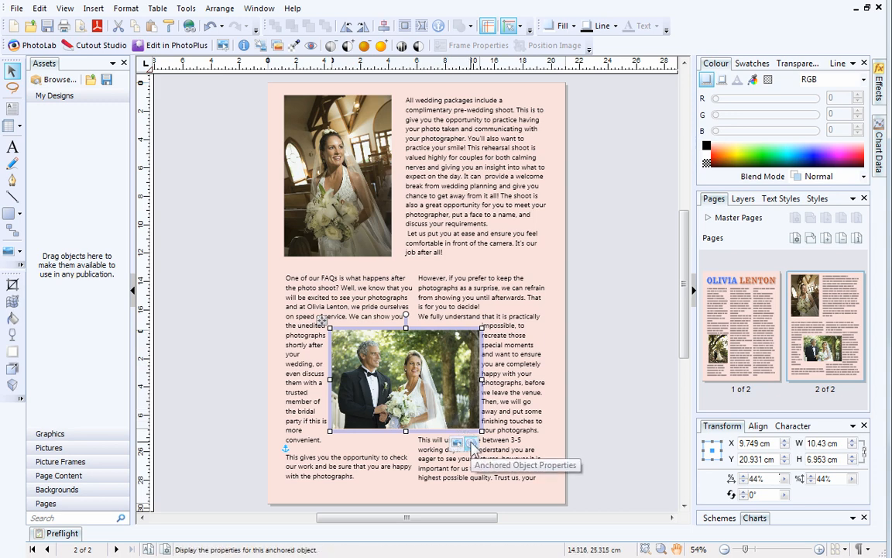
# Step: Give the centred couple photo Square text wrap with a 0.3 cm left distance
pyautogui.click(457, 443)
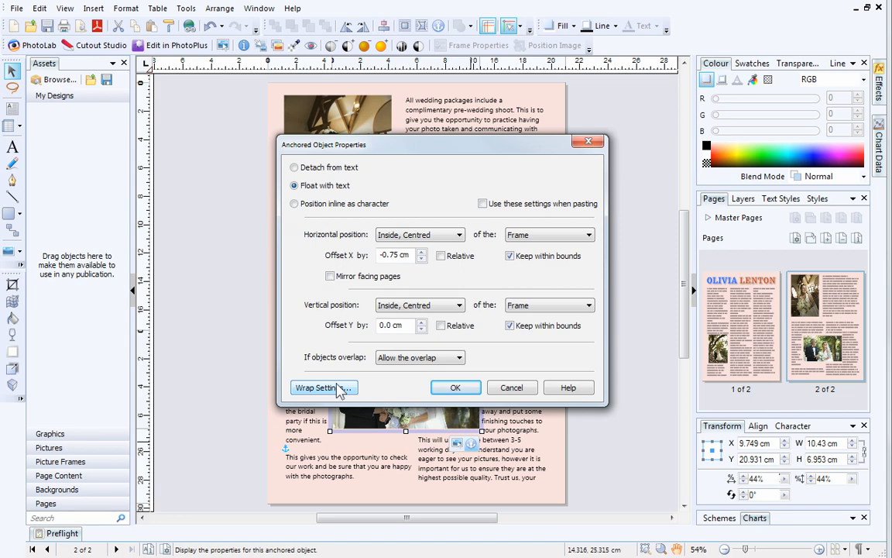
pyautogui.click(316, 387)
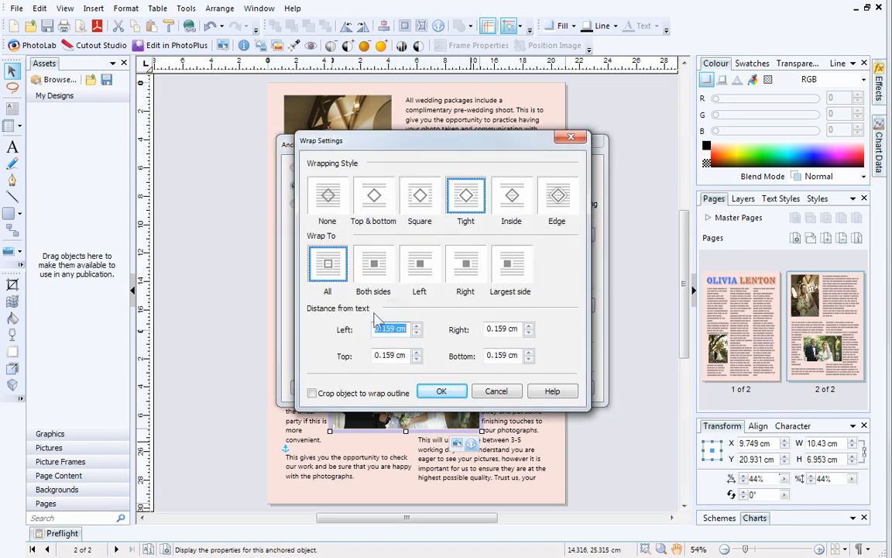
pyautogui.click(418, 195)
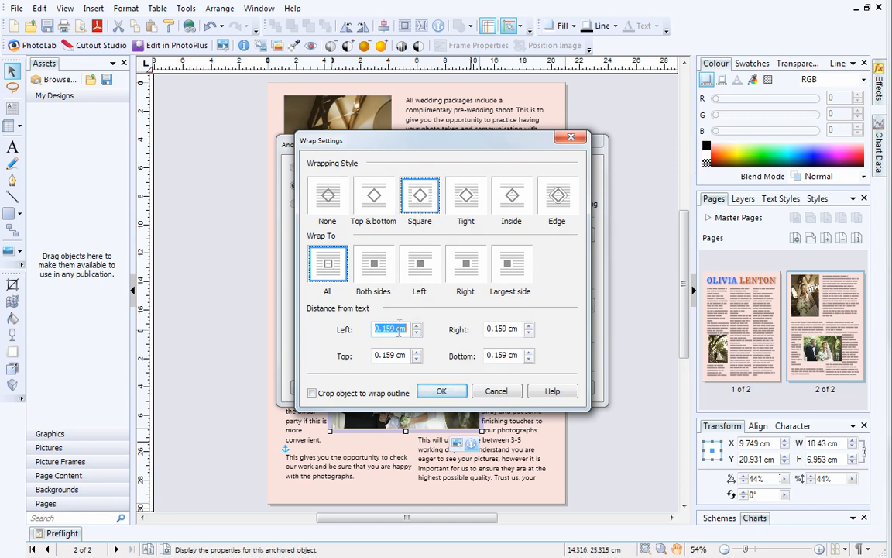
pyautogui.write('0.3')
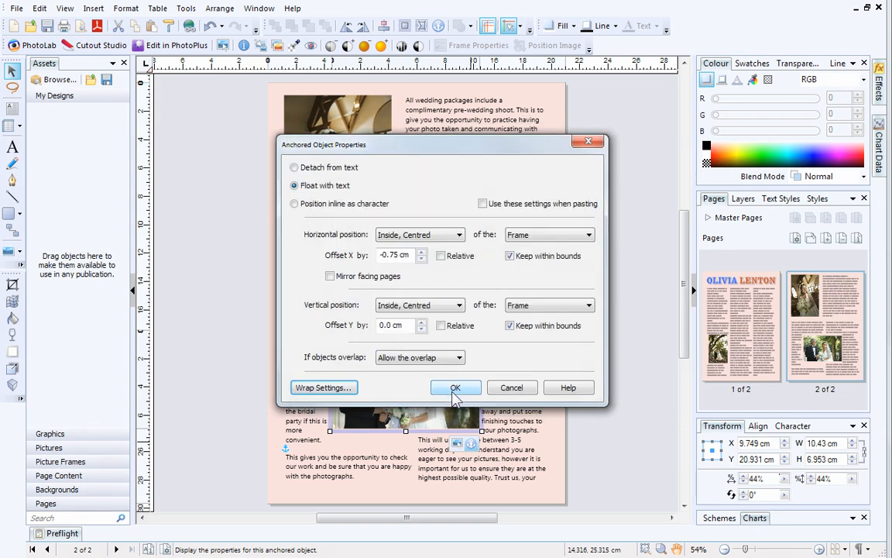
pyautogui.click(455, 387)
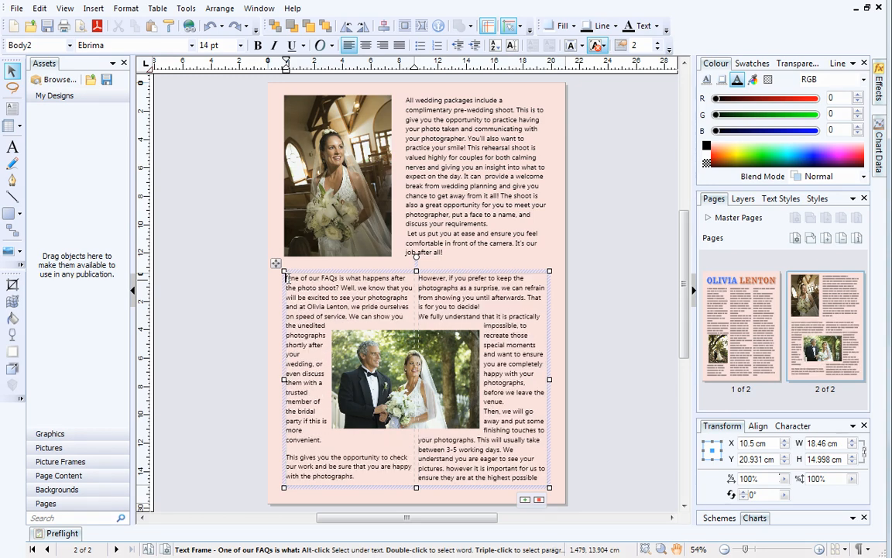
pyautogui.click(619, 416)
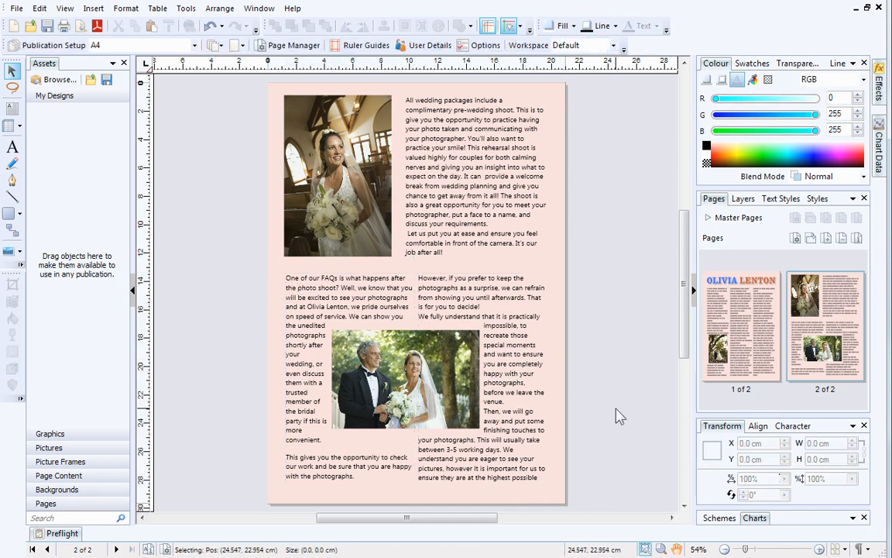